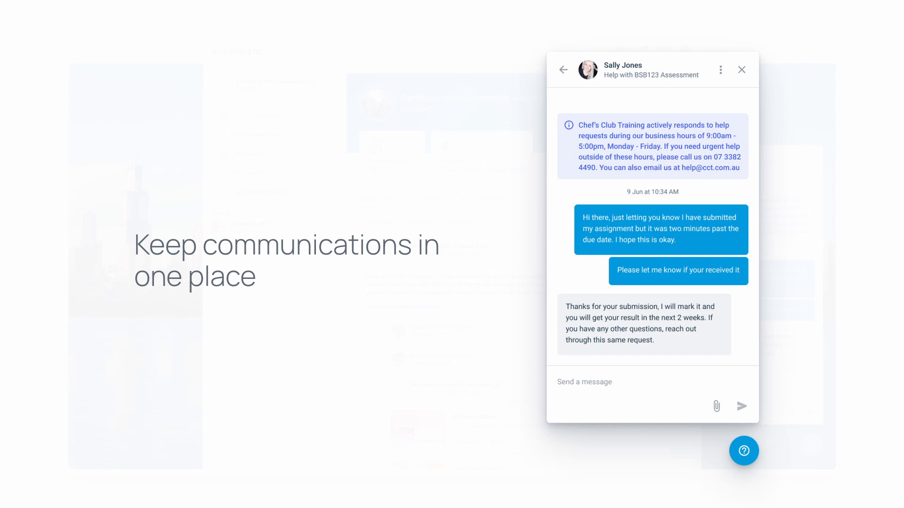
Close the Request for Deferral chat to return to the Certificate IV course dashboard
click(741, 70)
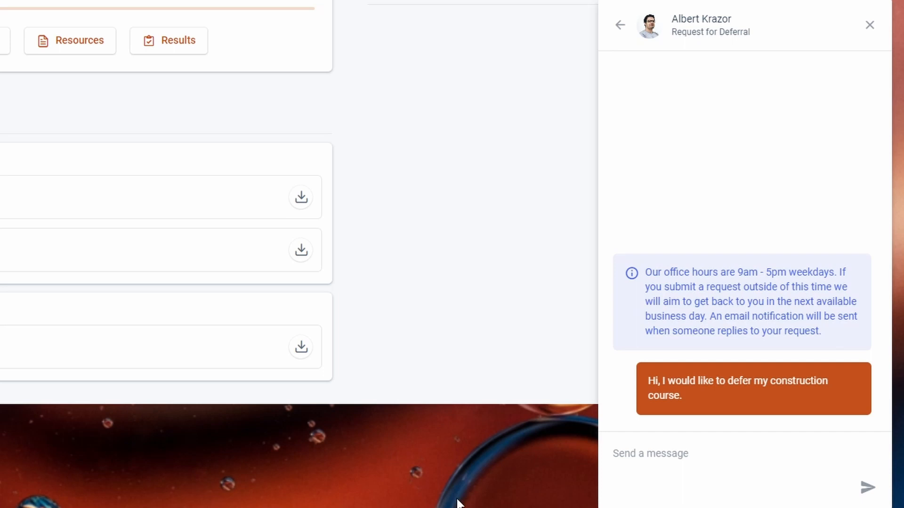
click(869, 25)
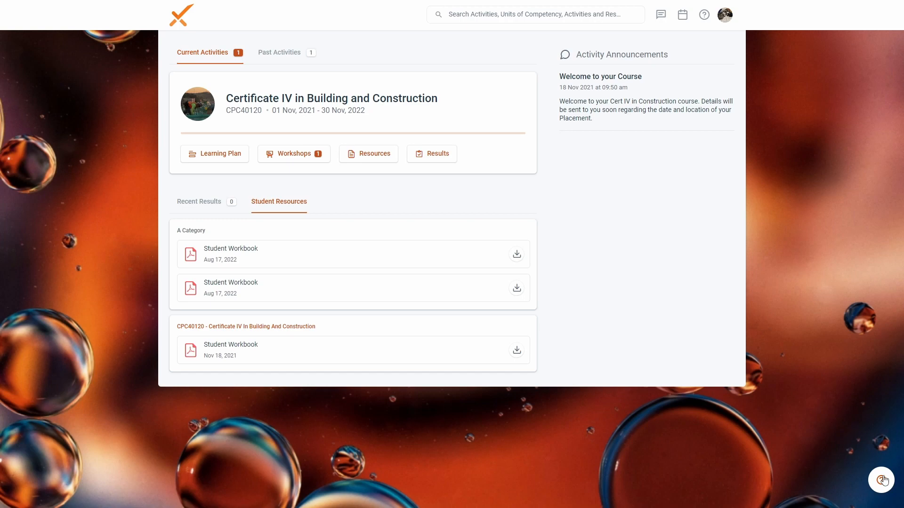
Submit an Assessment help request titled 'Assessment Submission Issues' from the help panel
click(881, 480)
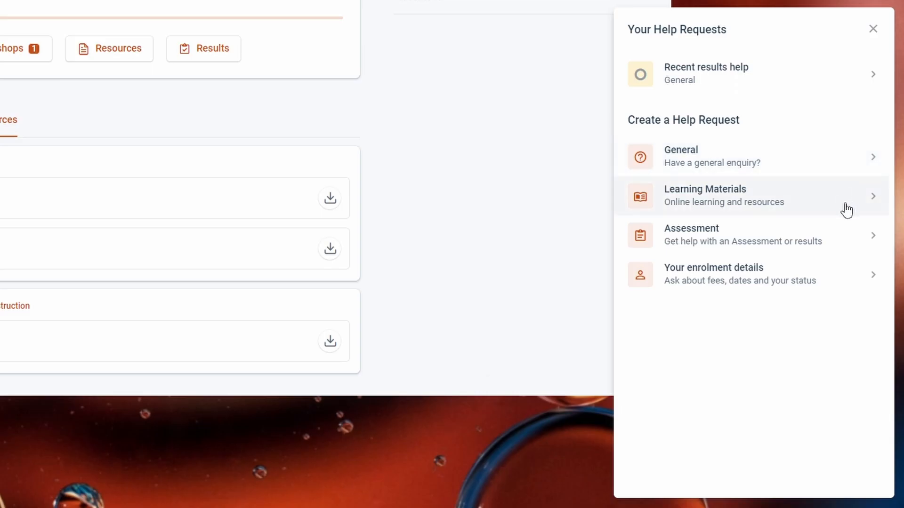
click(705, 195)
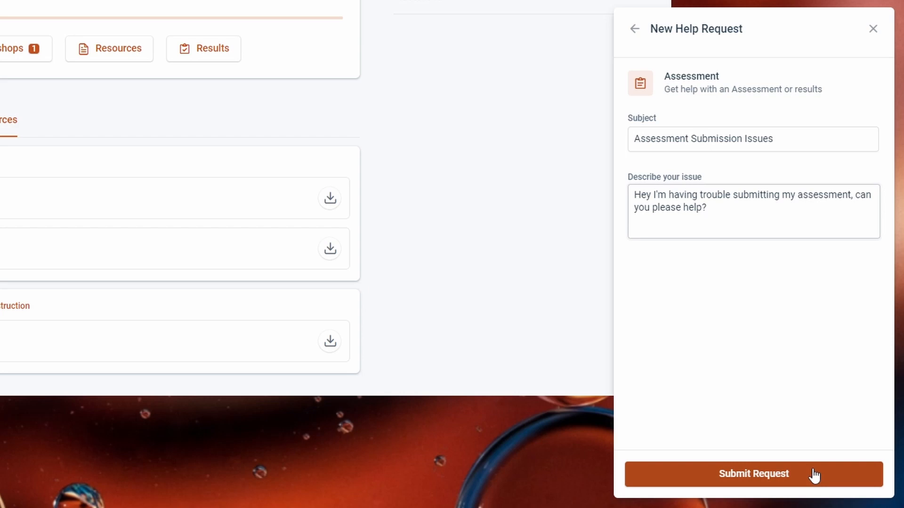
click(753, 474)
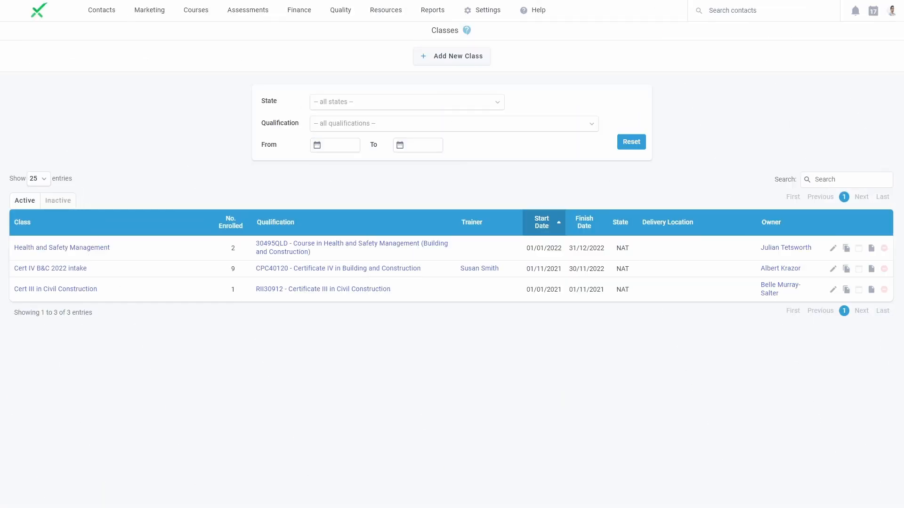
Post the internal note 'Geoffrey may need an extension for his assessment.' on the request
click(102, 10)
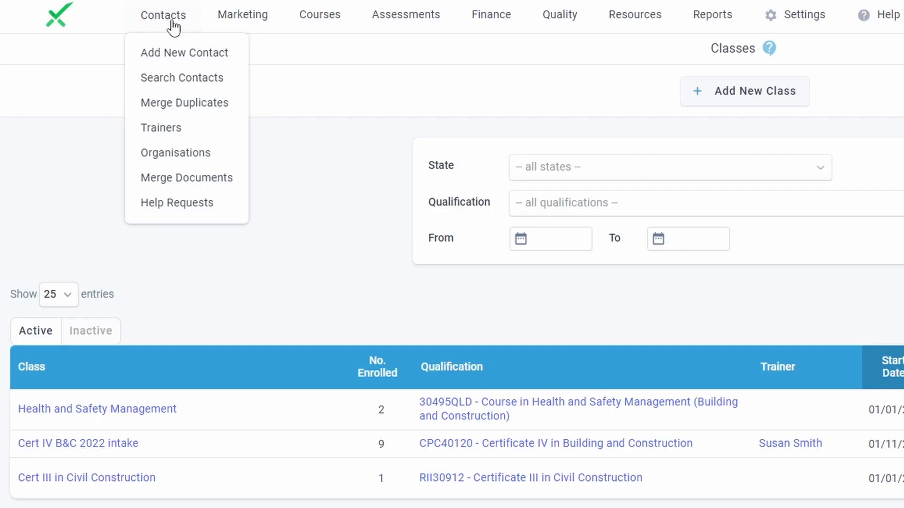
click(177, 203)
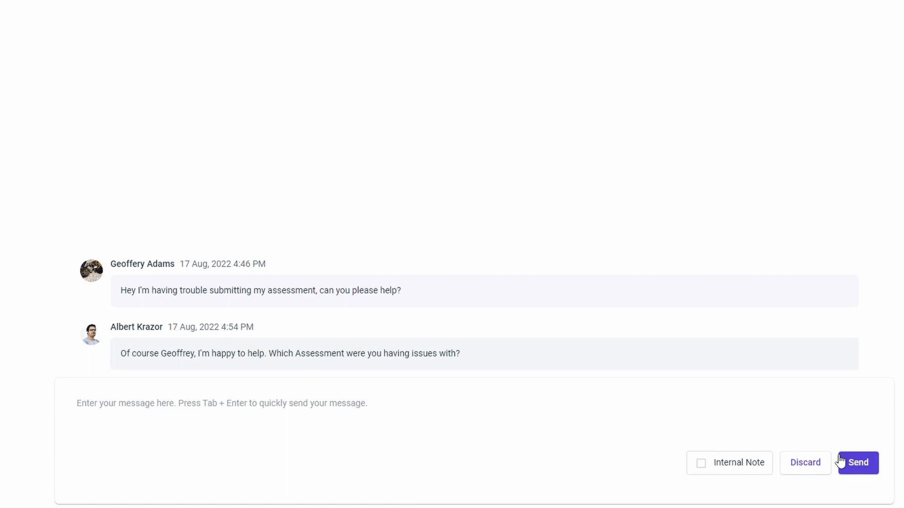
click(700, 462)
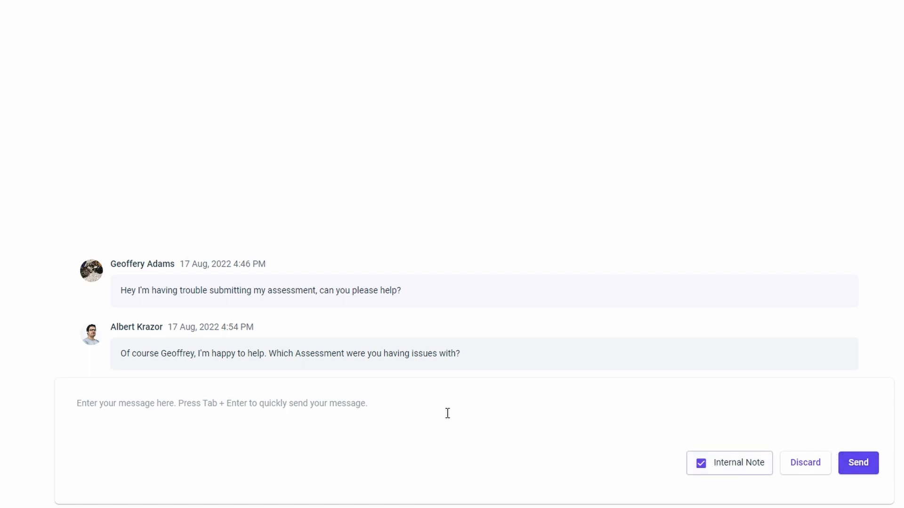
text(Geoffrey may need an extension for his assessment.)
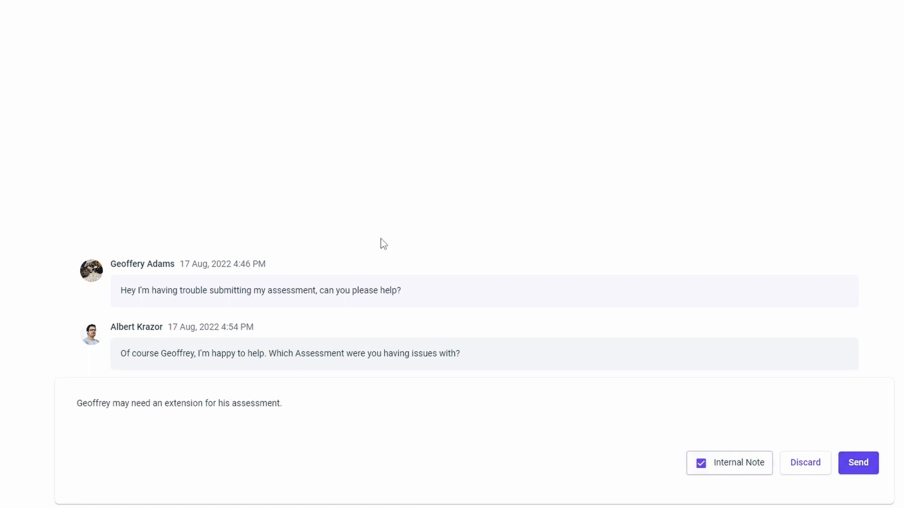
click(858, 463)
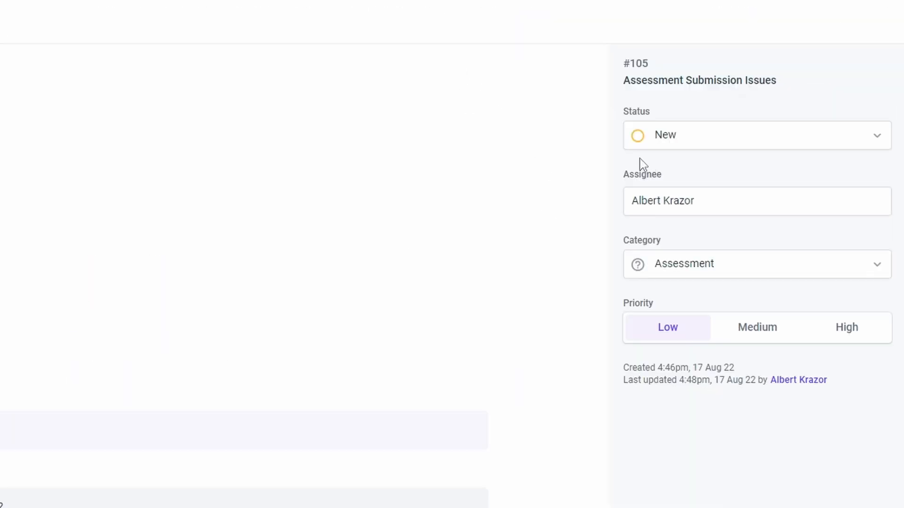
Show the request's status options, then view the learner's 'How did we go?' chat prompt
click(756, 135)
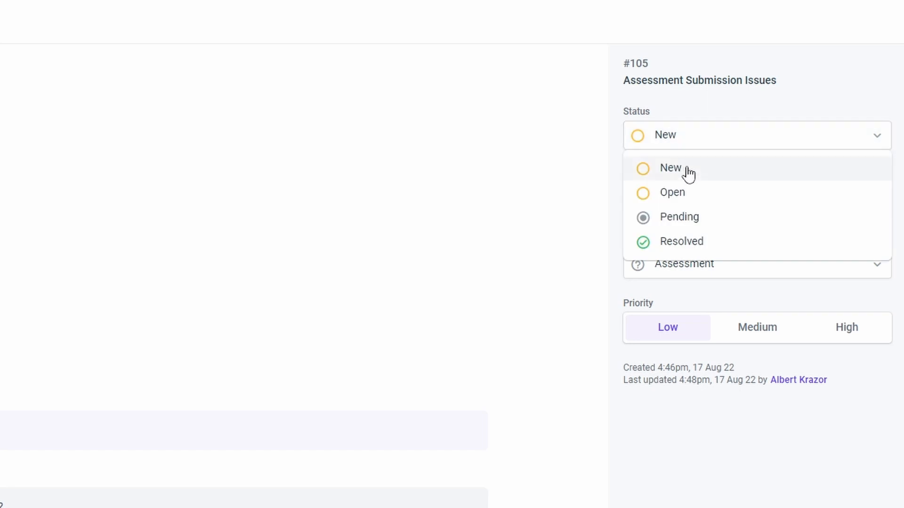
click(671, 192)
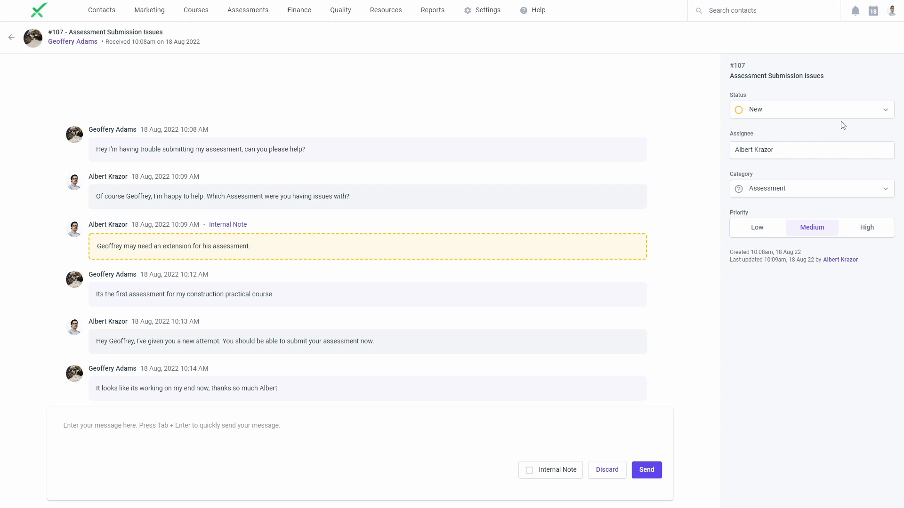
click(811, 109)
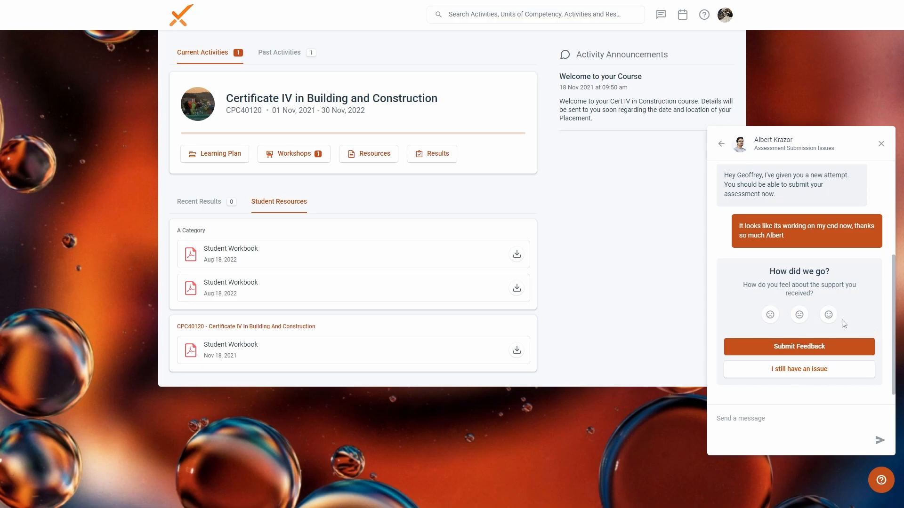
Rate the support with the smiley face, submit the feedback and close the chat
click(828, 315)
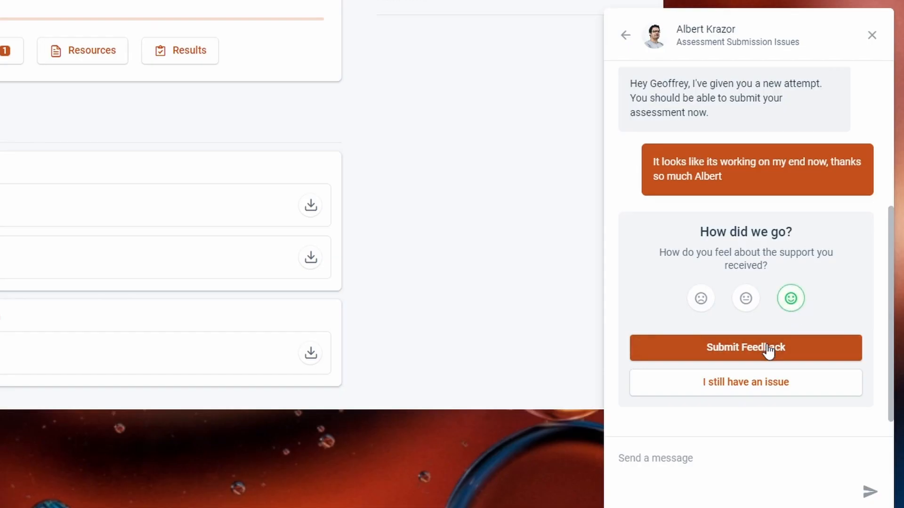
click(744, 347)
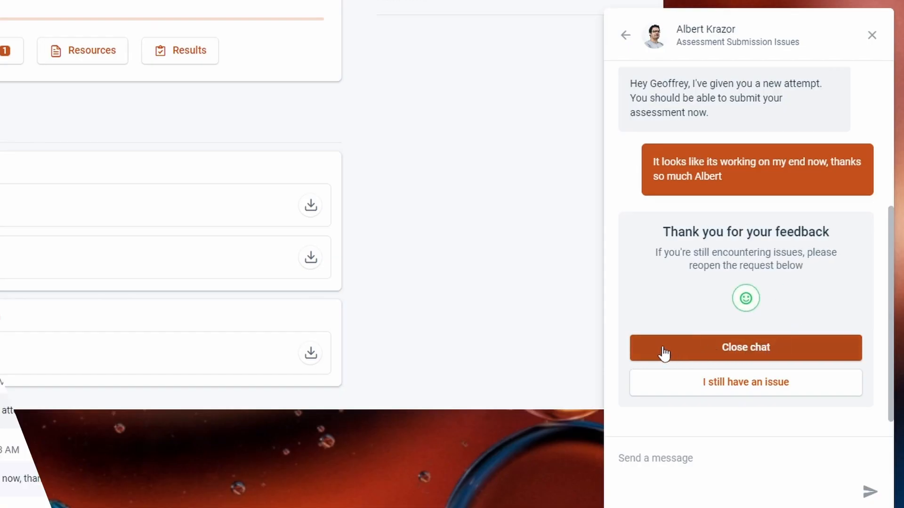
click(745, 347)
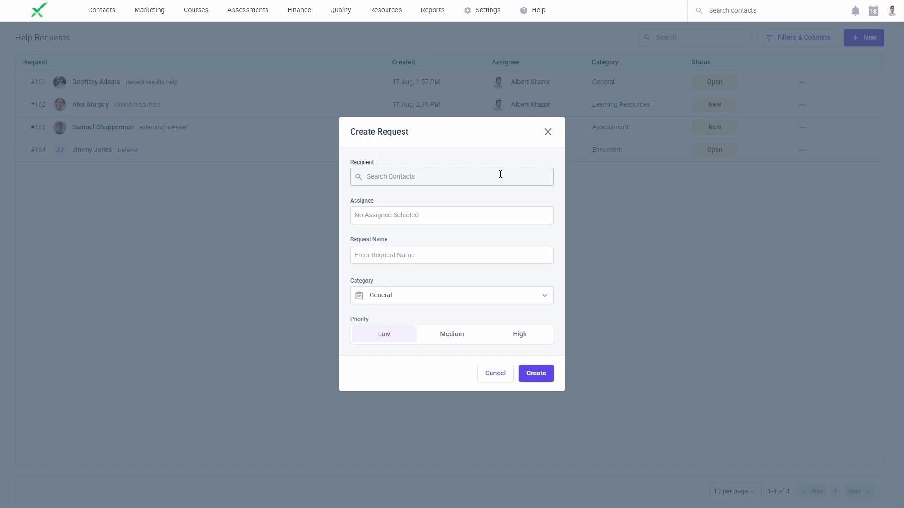
Create a Medium-priority request 'issues with enrolment' for Geoffrey, assigned to Albert
text(geoffer)
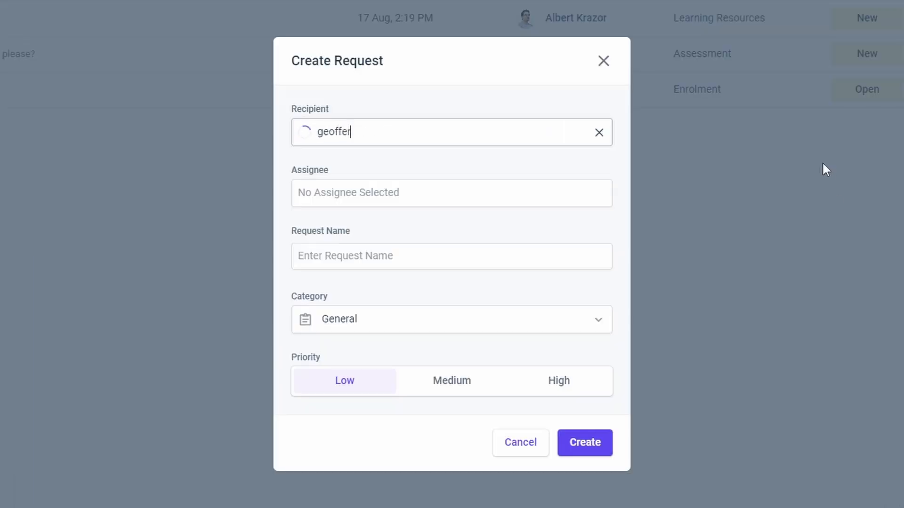
click(360, 131)
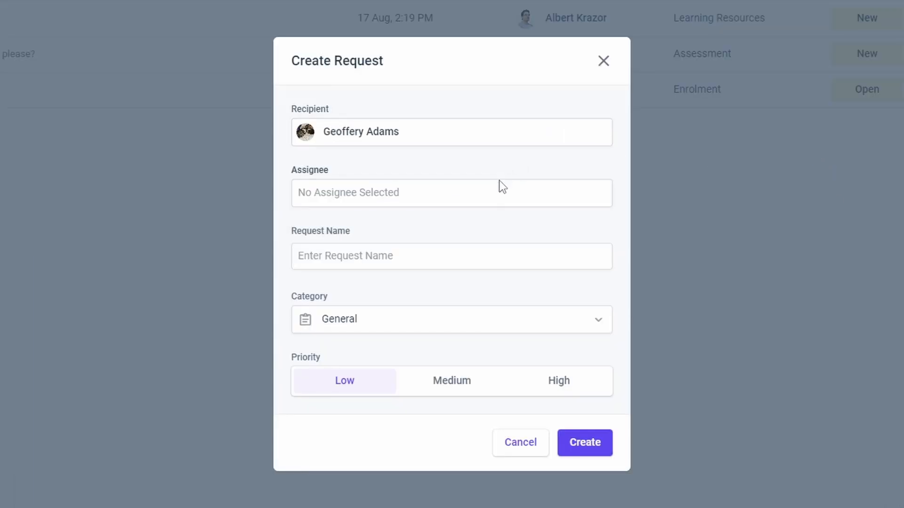
text(albert Krazor)
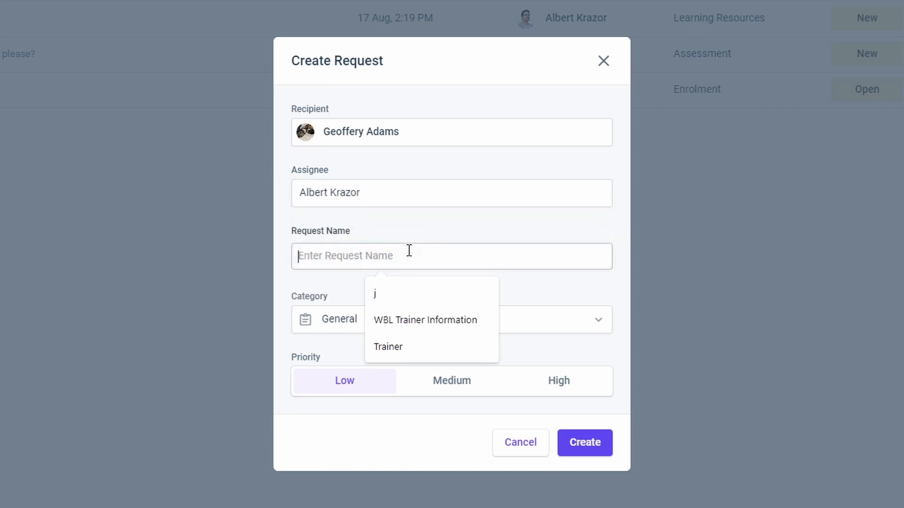
text(issues with enrolment)
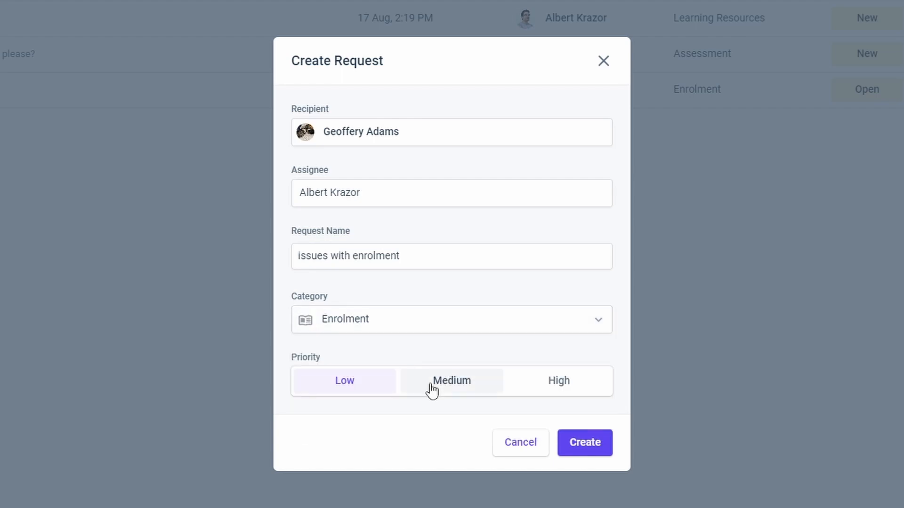
click(584, 442)
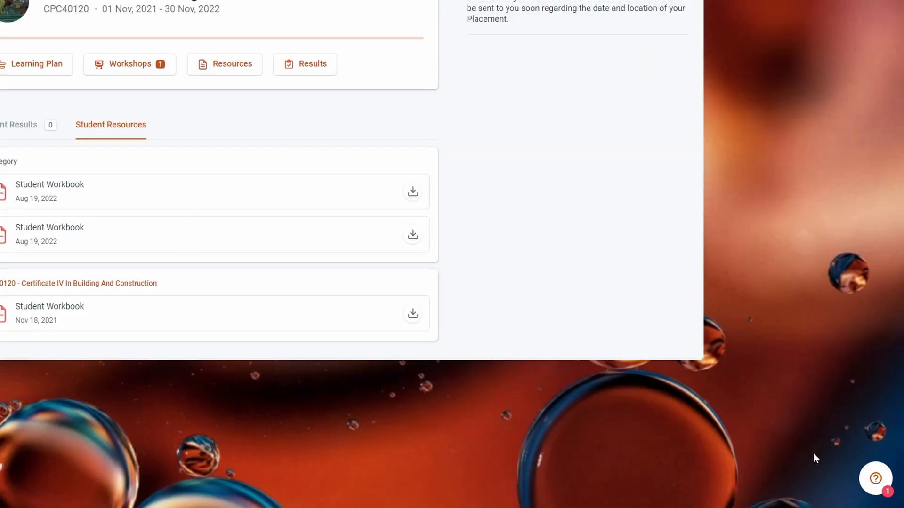
Read the staff reply in 'issues with enrolment', then email students on new messages
click(875, 479)
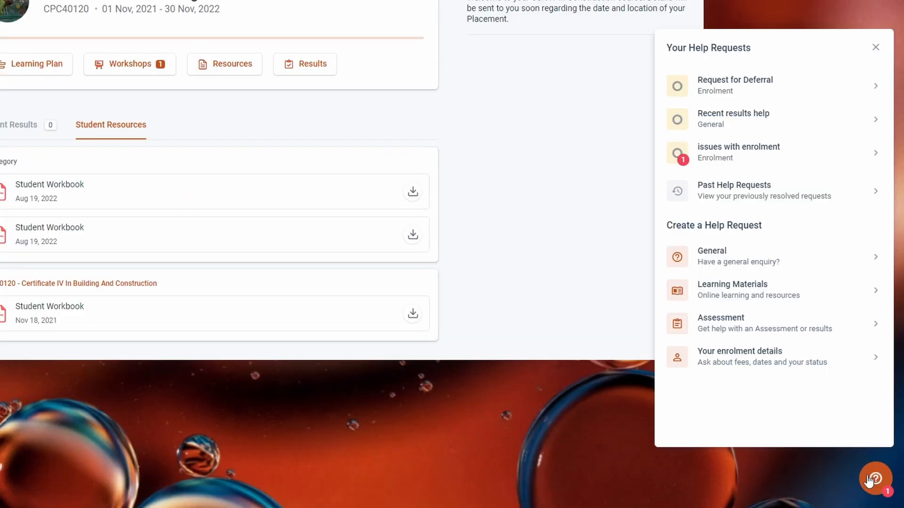
click(738, 153)
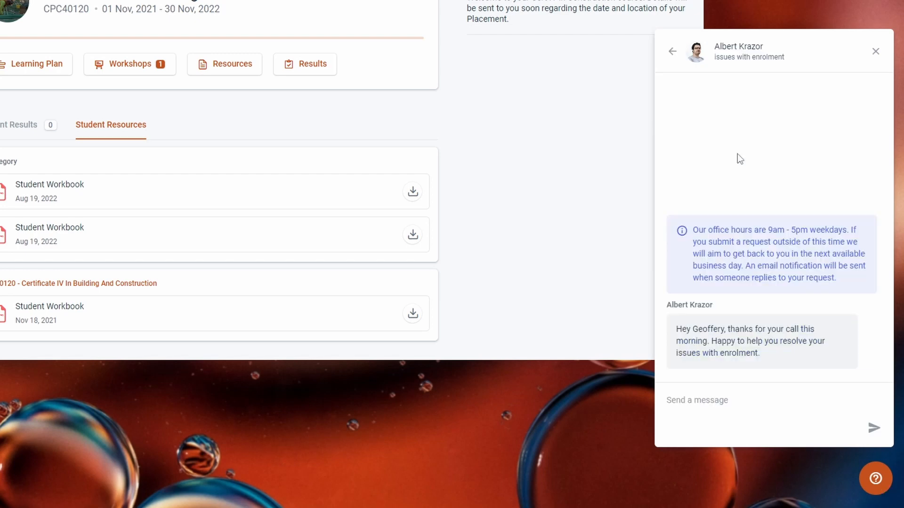
mouse_move(736, 422)
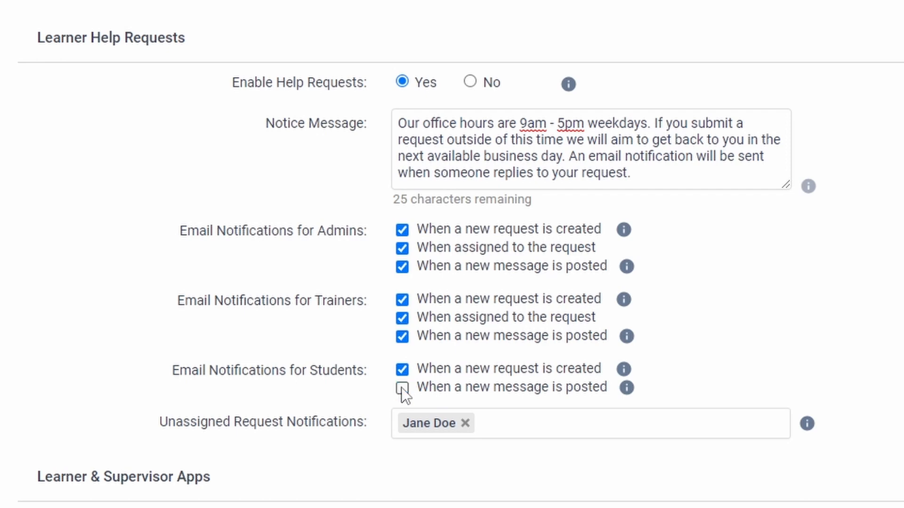
click(402, 388)
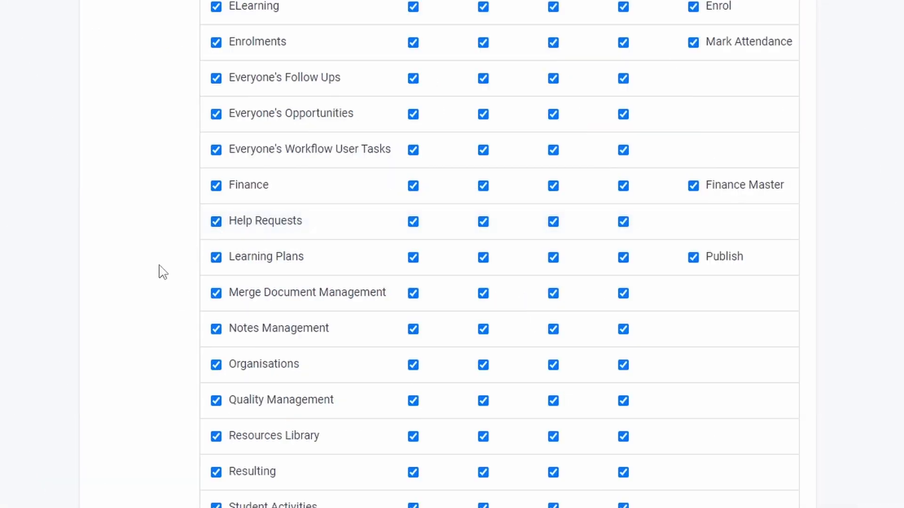
Submit the Help Requests permissions and set Enable Help Requests to Yes
scroll(down, 3)
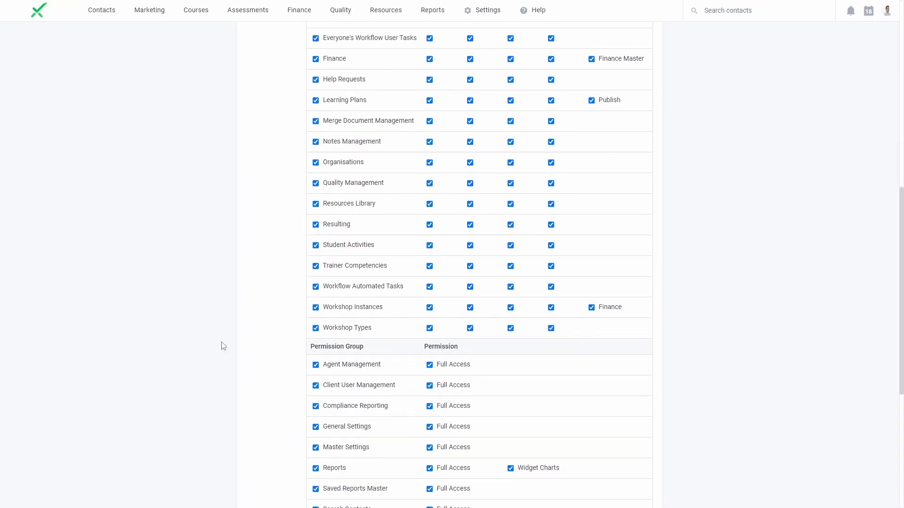
scroll(down, 3)
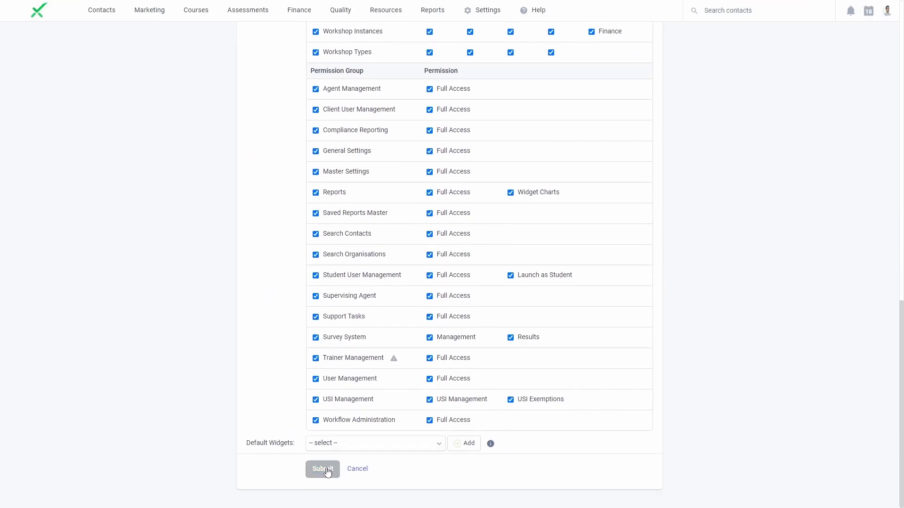
click(321, 469)
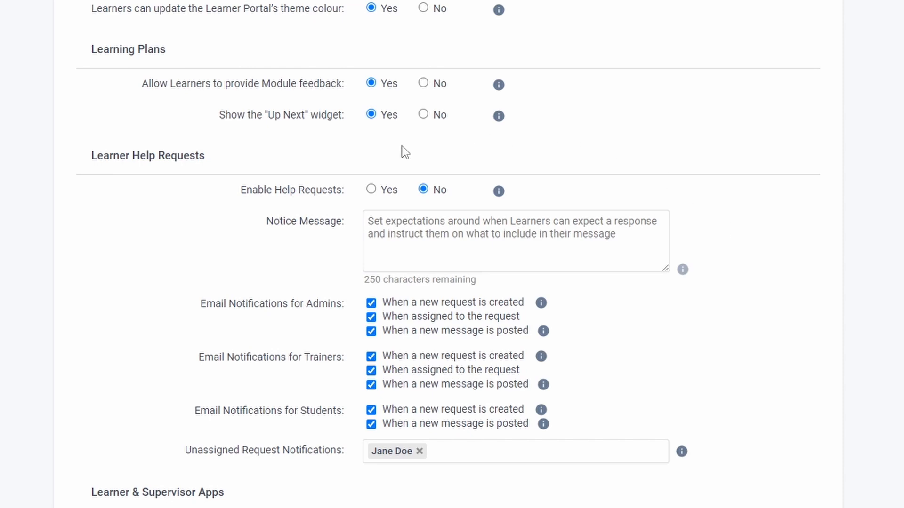
click(370, 190)
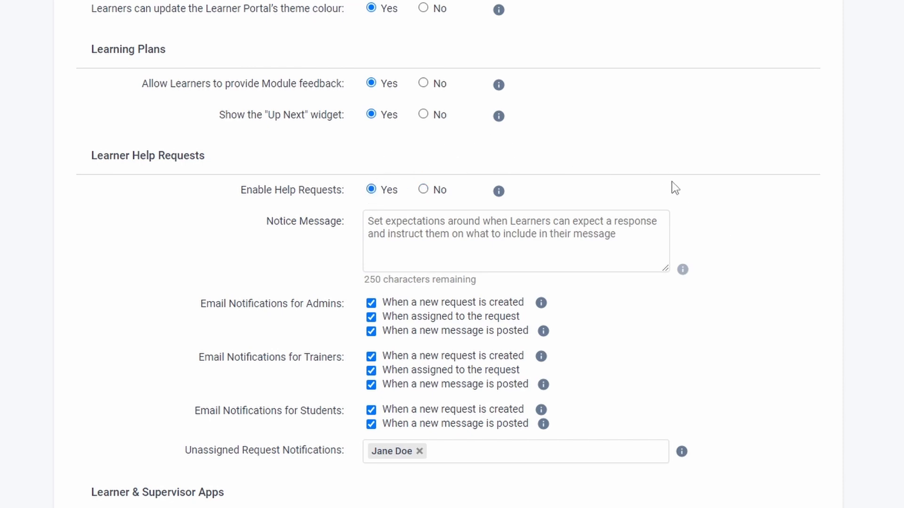